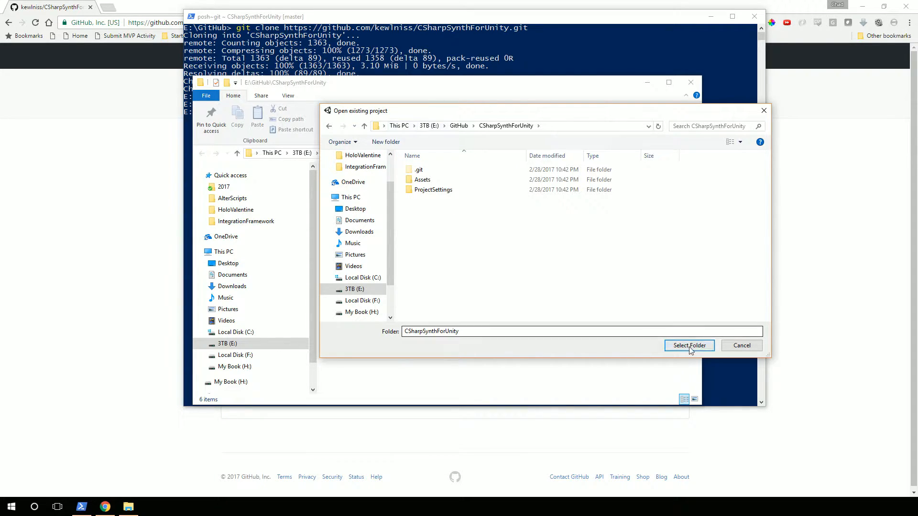
# Step: Select the E:\GitHub\CSharpSynthForUnity folder to open it as the Unity project
pyautogui.click(689, 345)
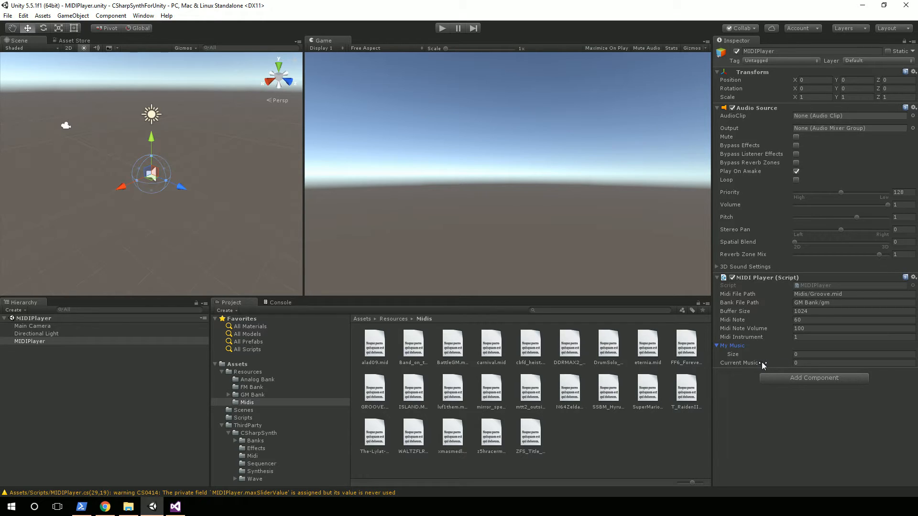
# Step: Open the MIDIPlayer.cs script in Visual Studio from the taskbar
pyautogui.click(174, 507)
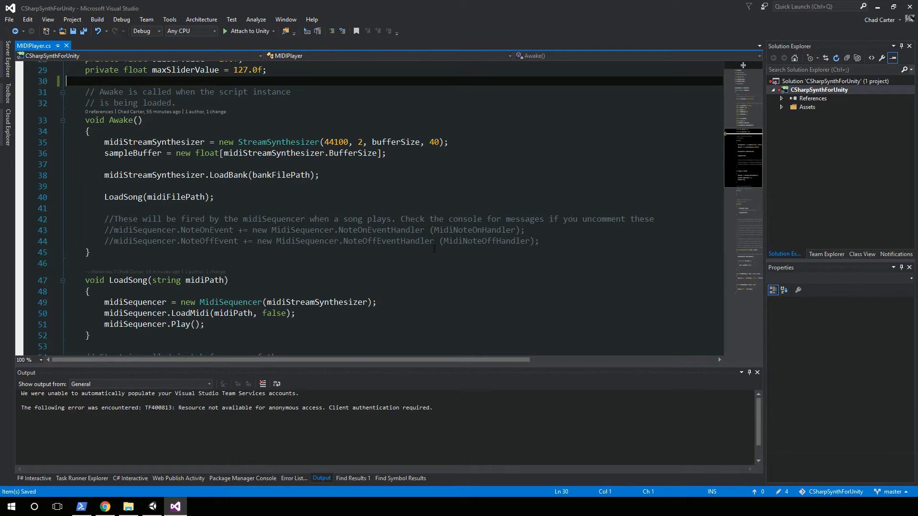
# Step: Scroll through MIDIPlayer.cs to review the fields, loading code and NoteOn/NoteOff handlers
pyautogui.scroll(-3)
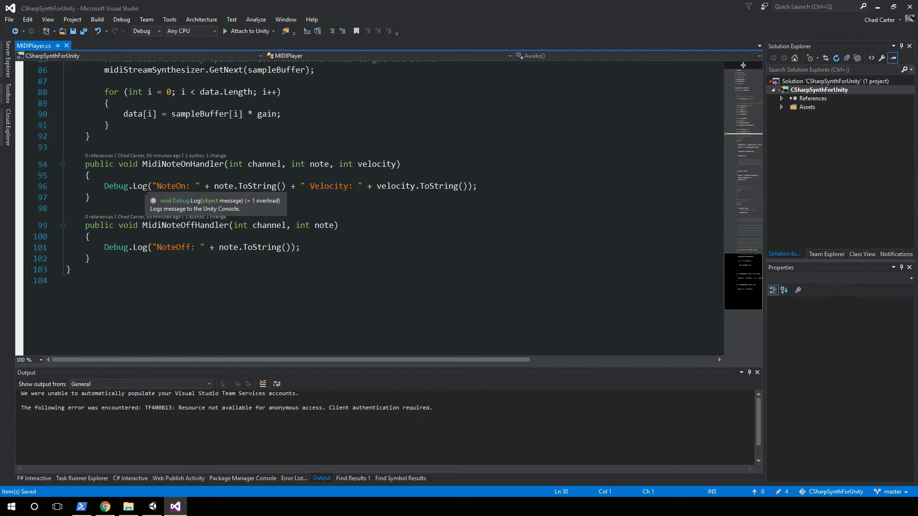
pyautogui.scroll(3)
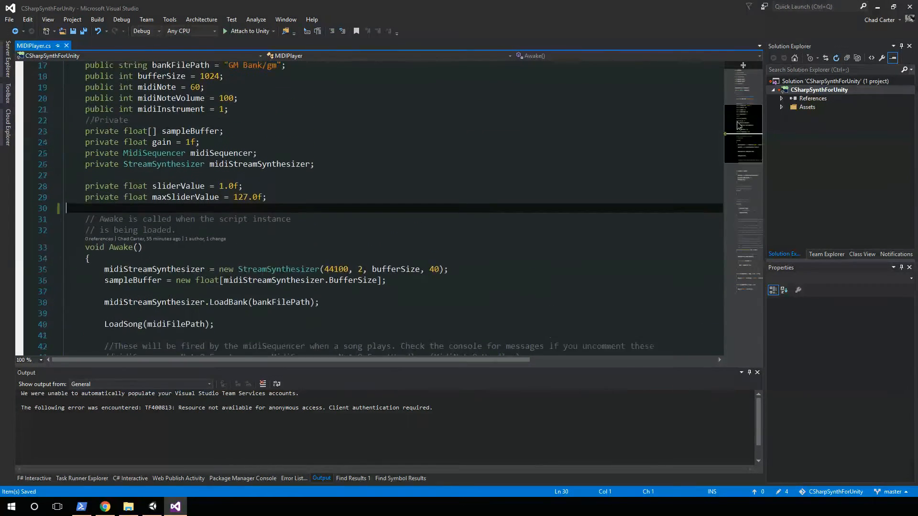
pyautogui.scroll(-3)
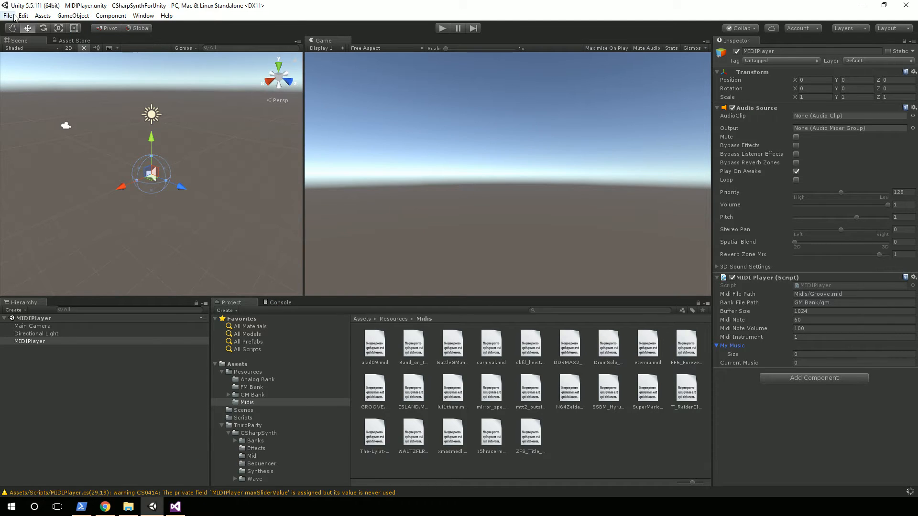
# Step: Return to Unity and check the MIDIPlayer component lacks My Music and Current Music
pyautogui.click(29, 341)
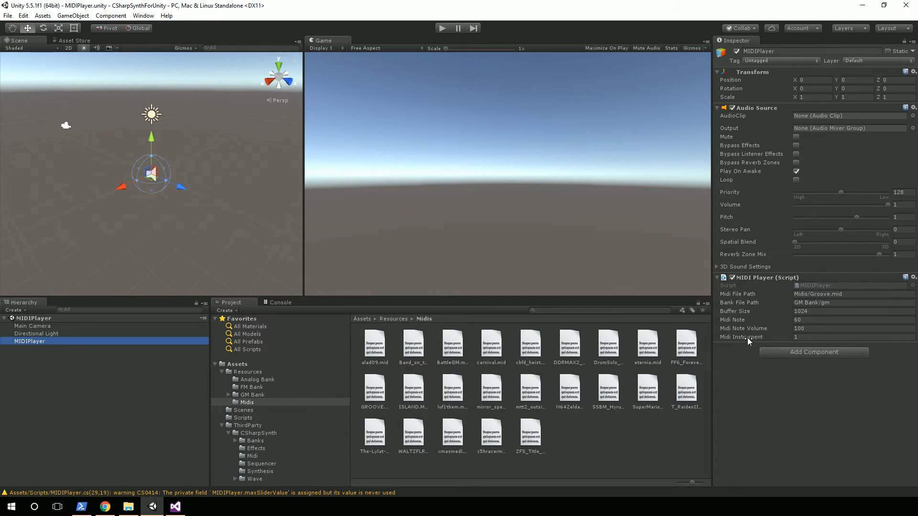
pyautogui.click(81, 507)
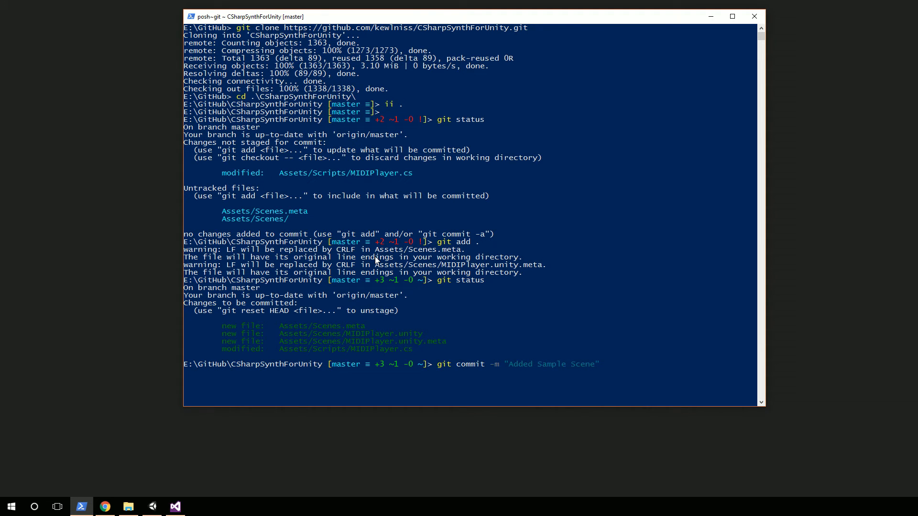
# Step: Run the git commit with the message 'Added Sample Scene'
pyautogui.press('Return')
pyautogui.write('git push')
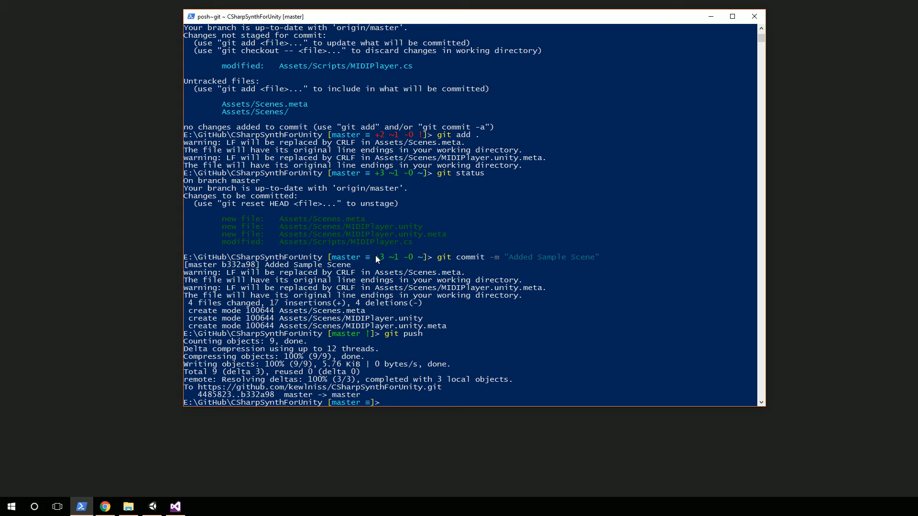